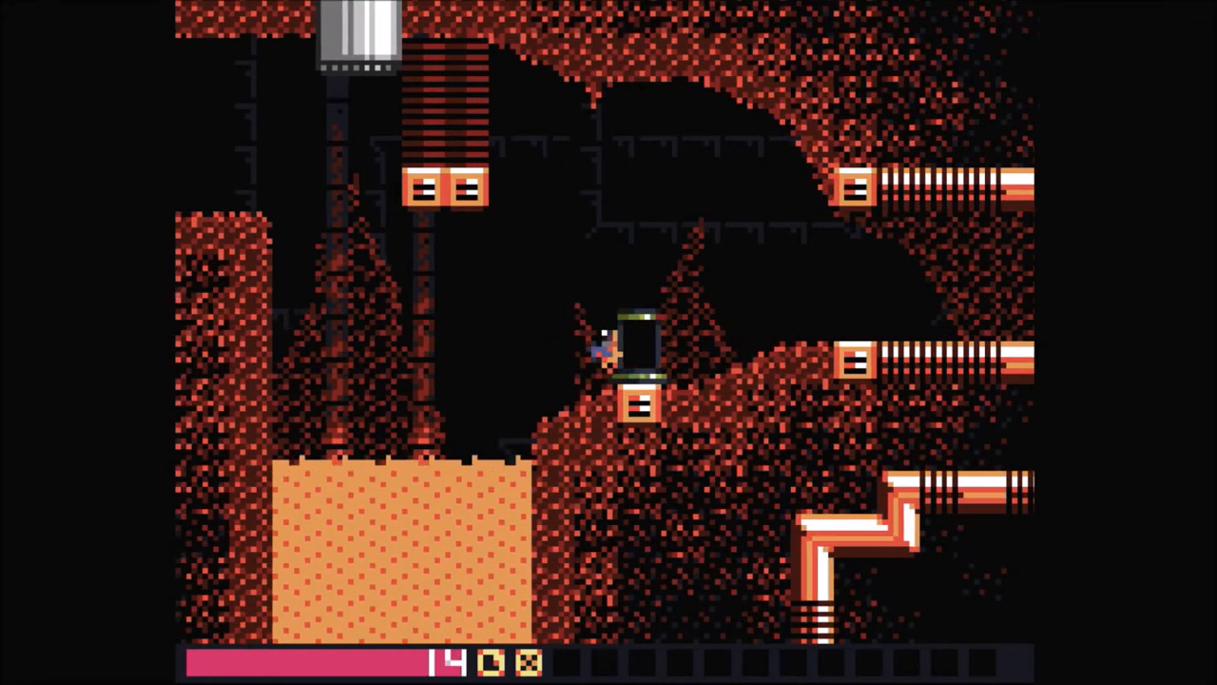
pyautogui.press('Escape')
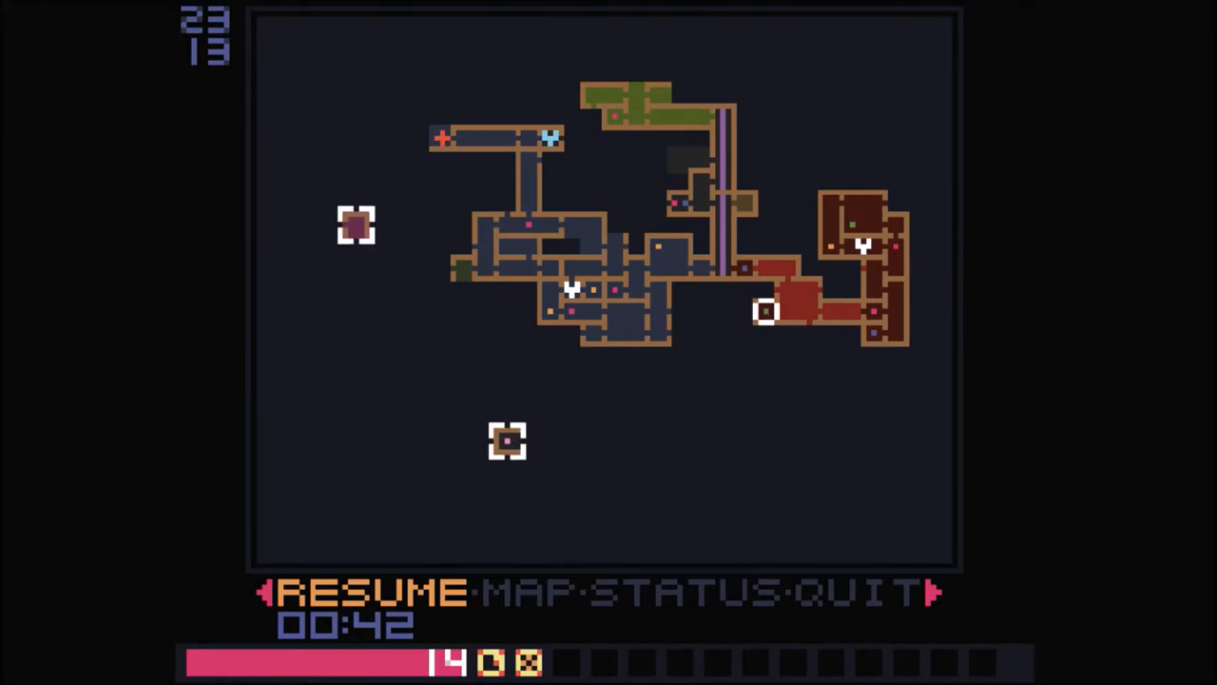
pyautogui.click(371, 591)
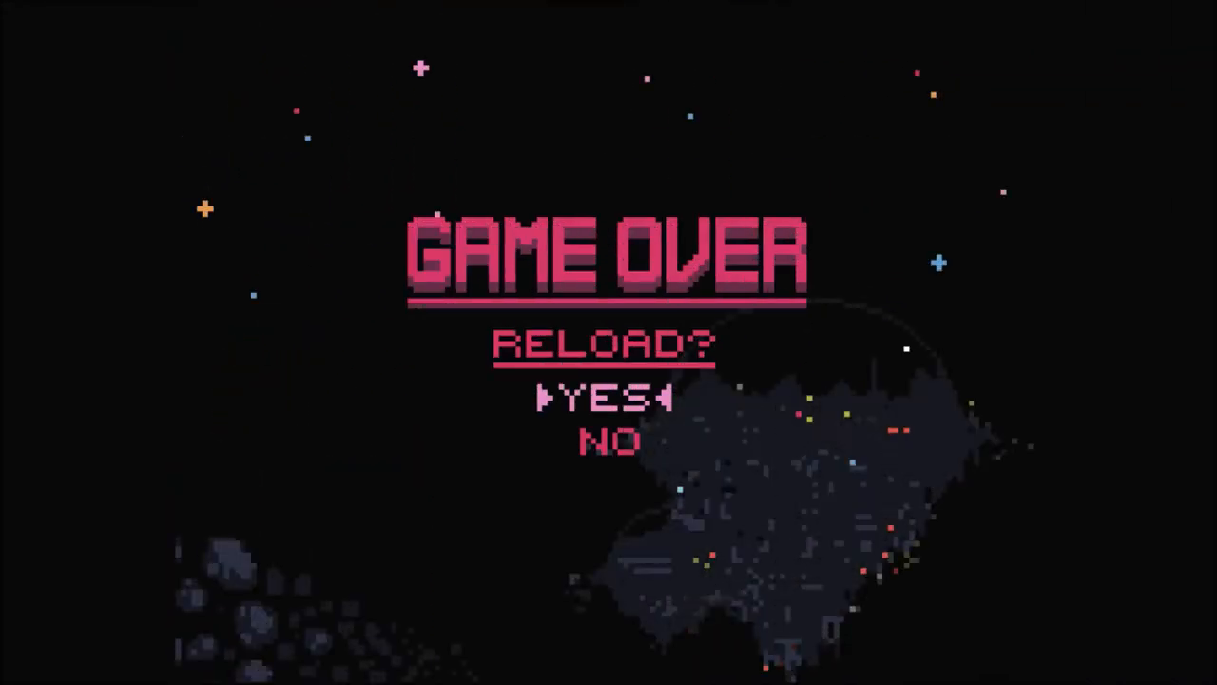
pyautogui.click(606, 399)
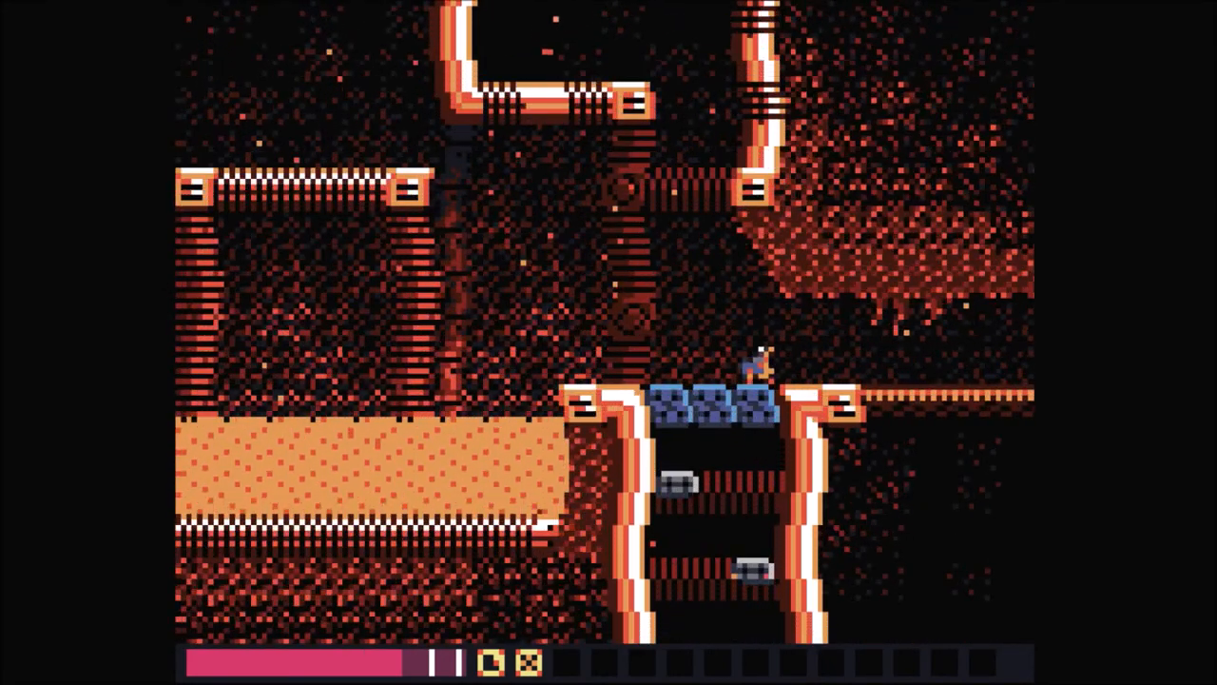
pyautogui.press('Left')
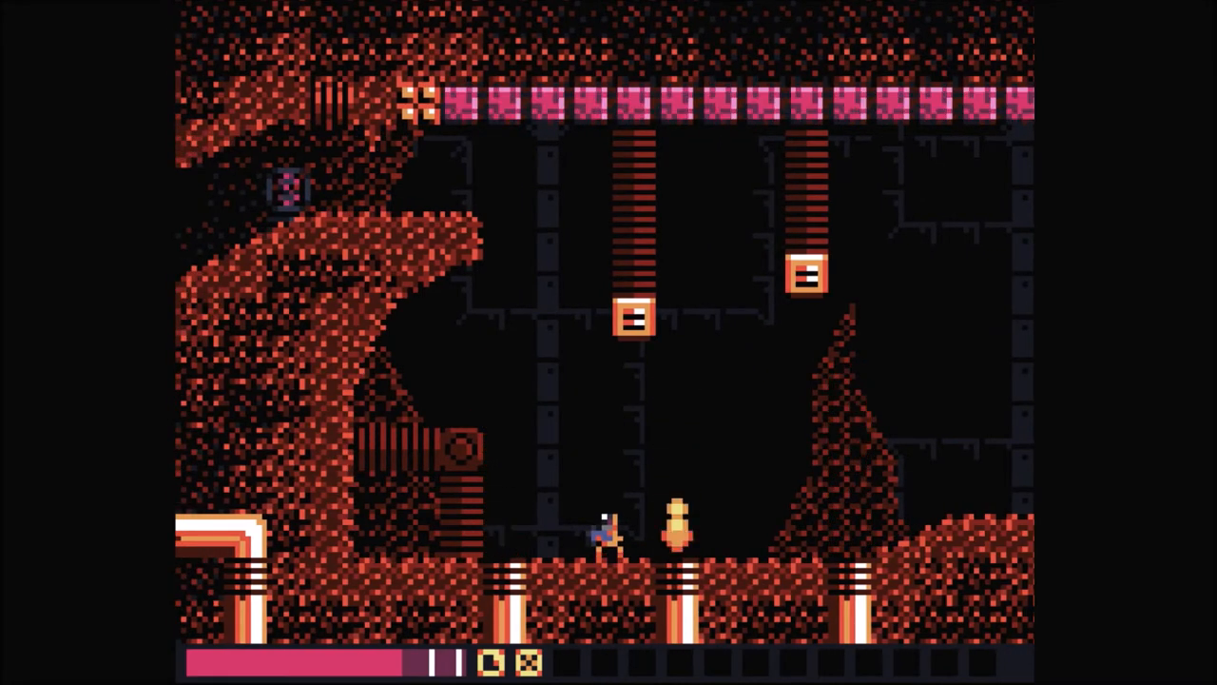
pyautogui.press('Right')
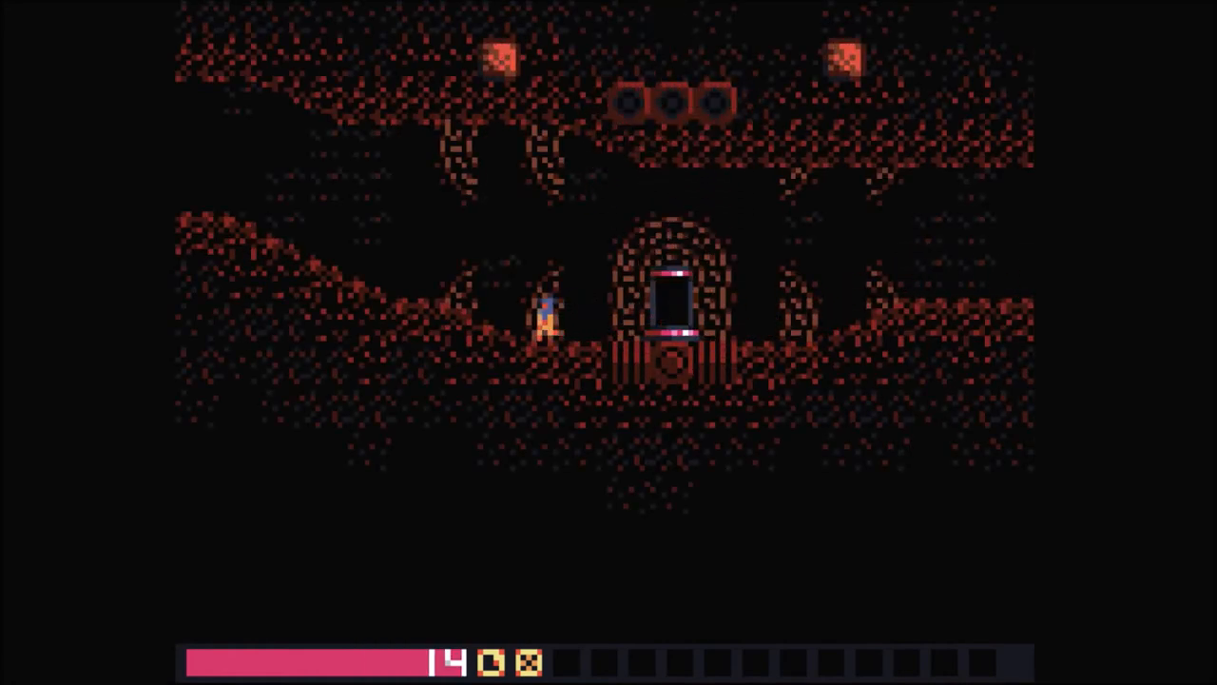
pyautogui.press('Left')
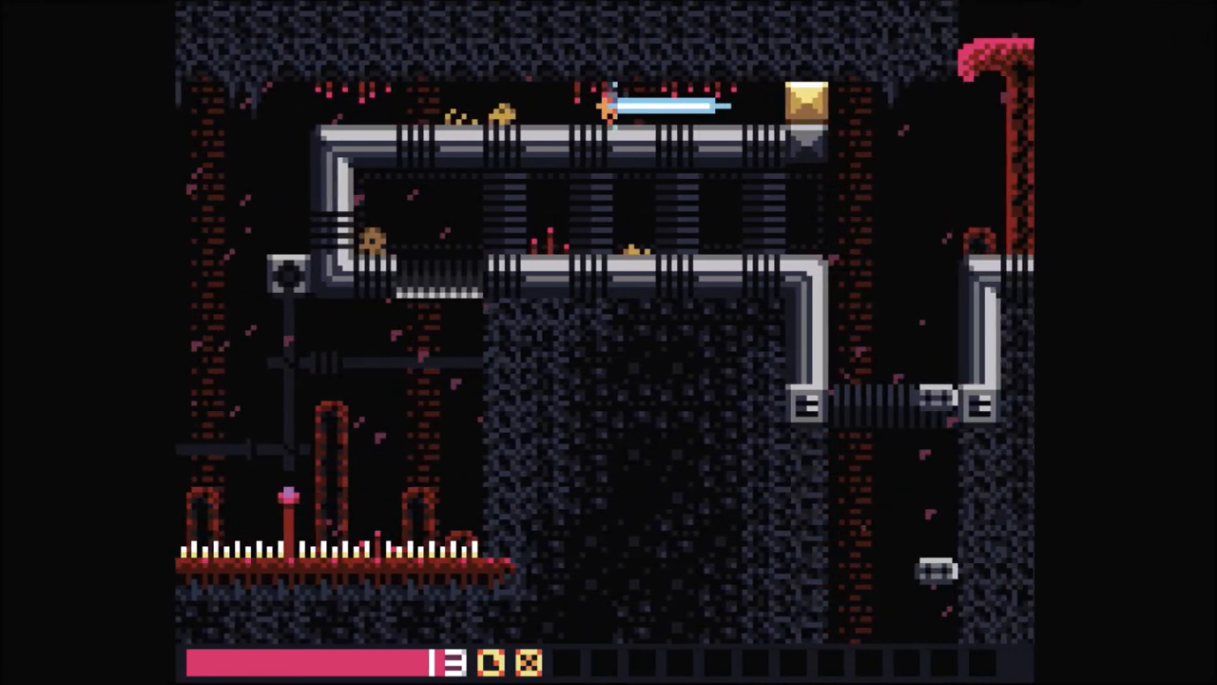
pyautogui.hscroll(3)
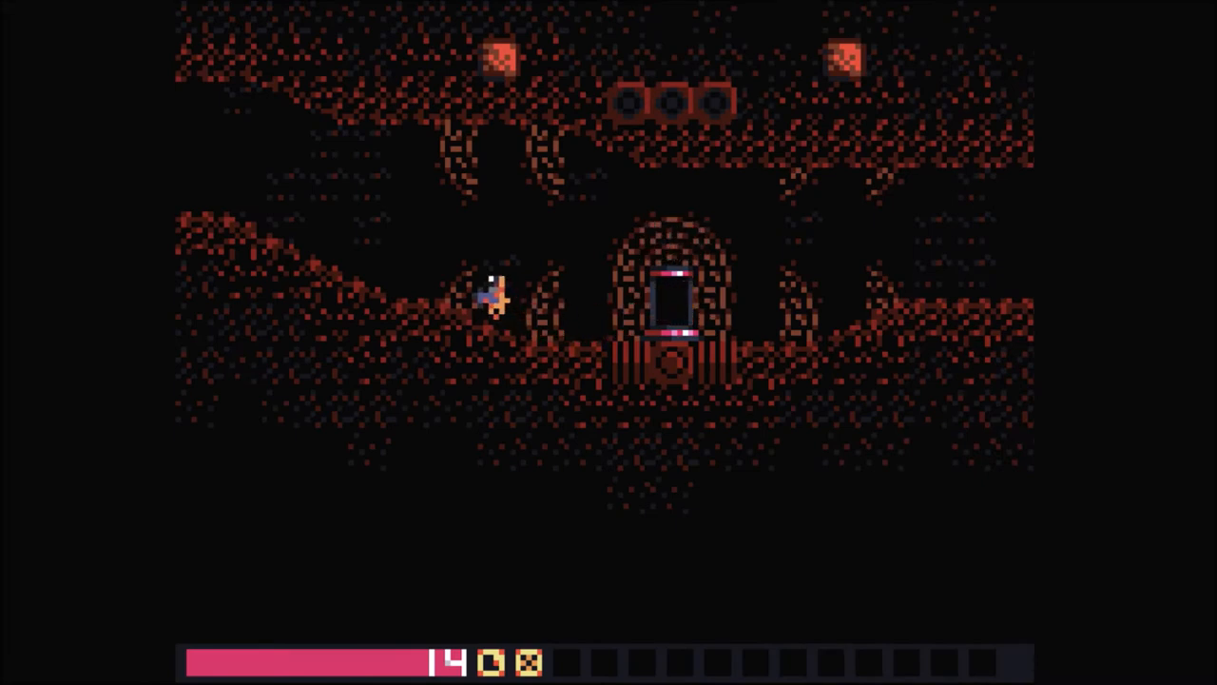
pyautogui.press('right')
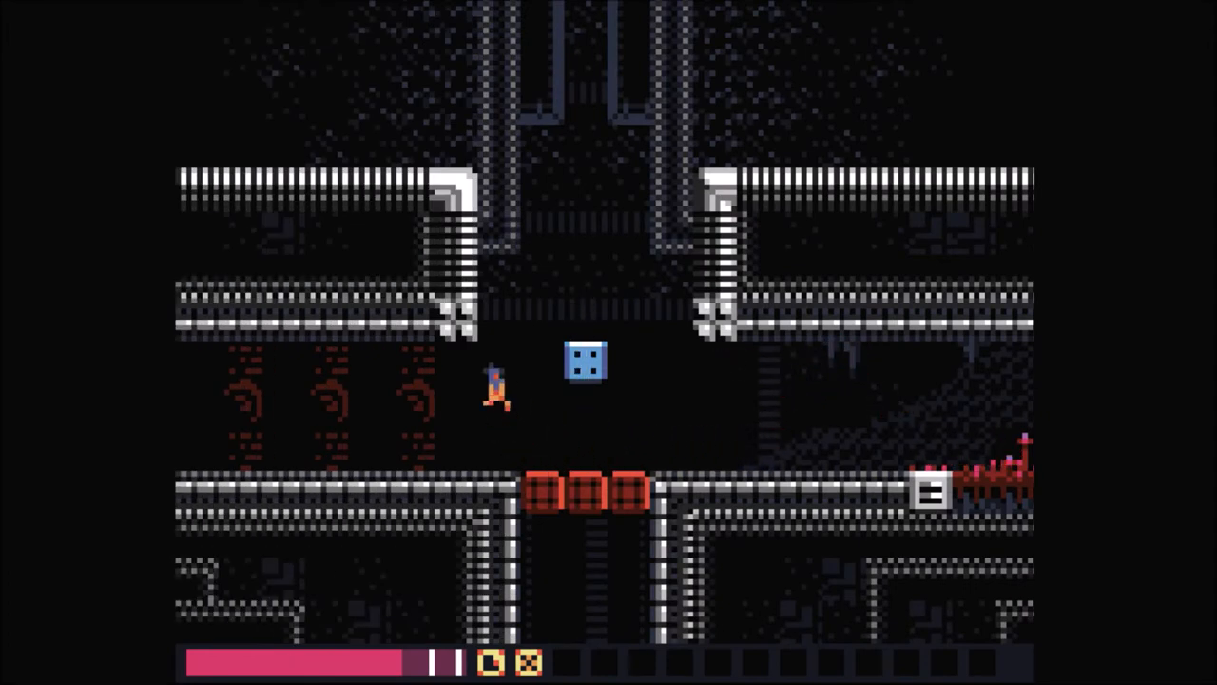
pyautogui.press('up')
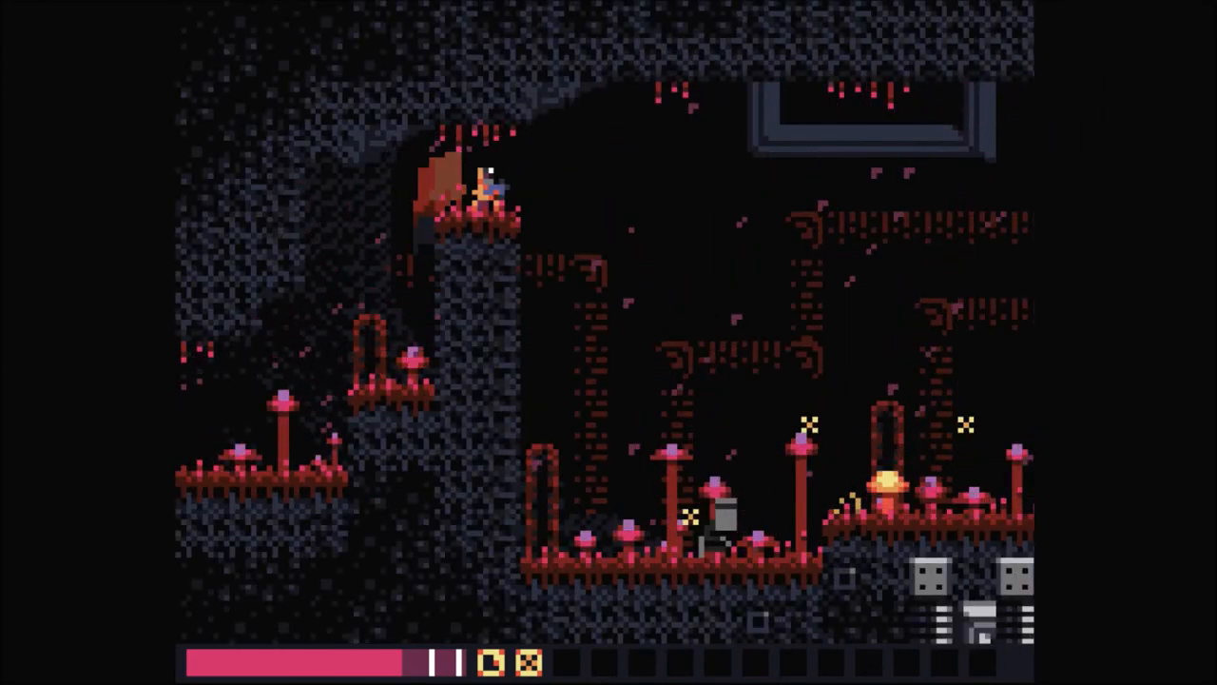
pyautogui.press('Escape')
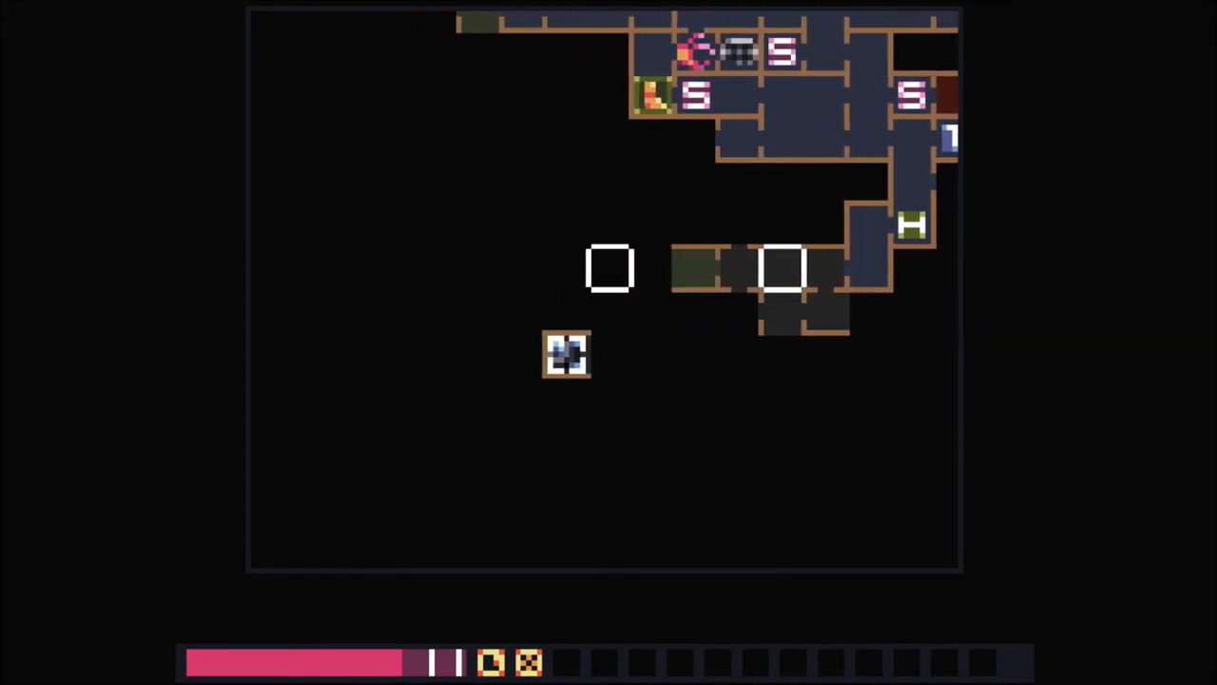
pyautogui.press('Escape')
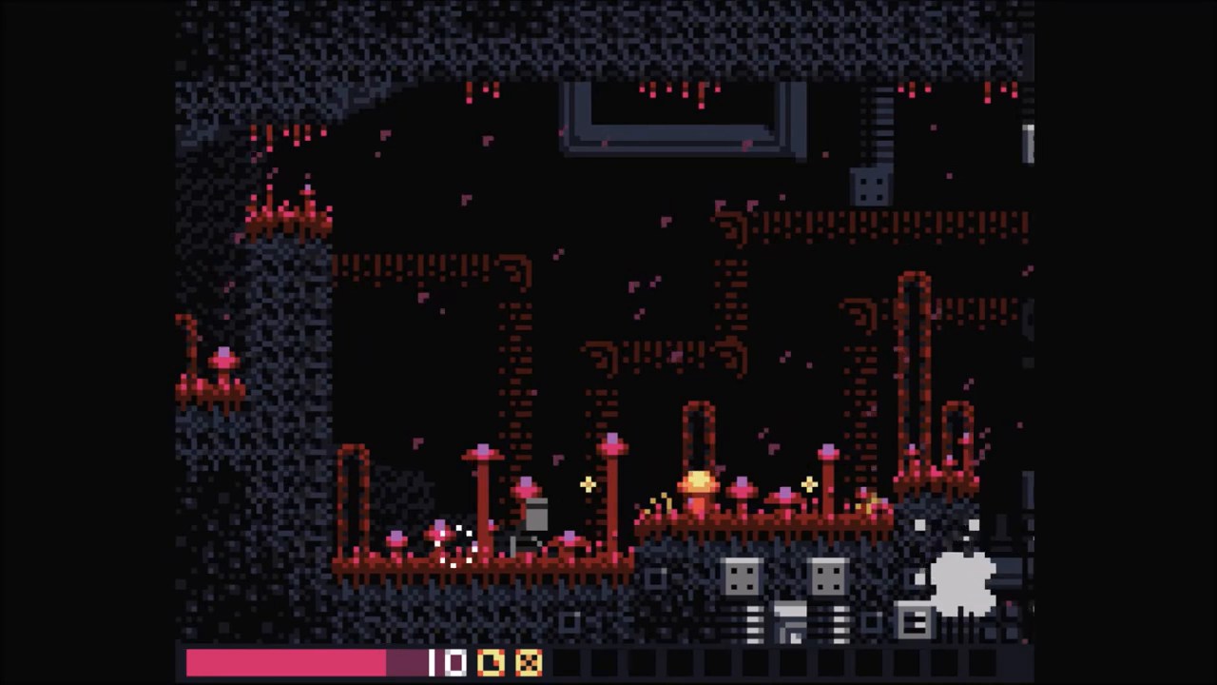
pyautogui.press('Right')
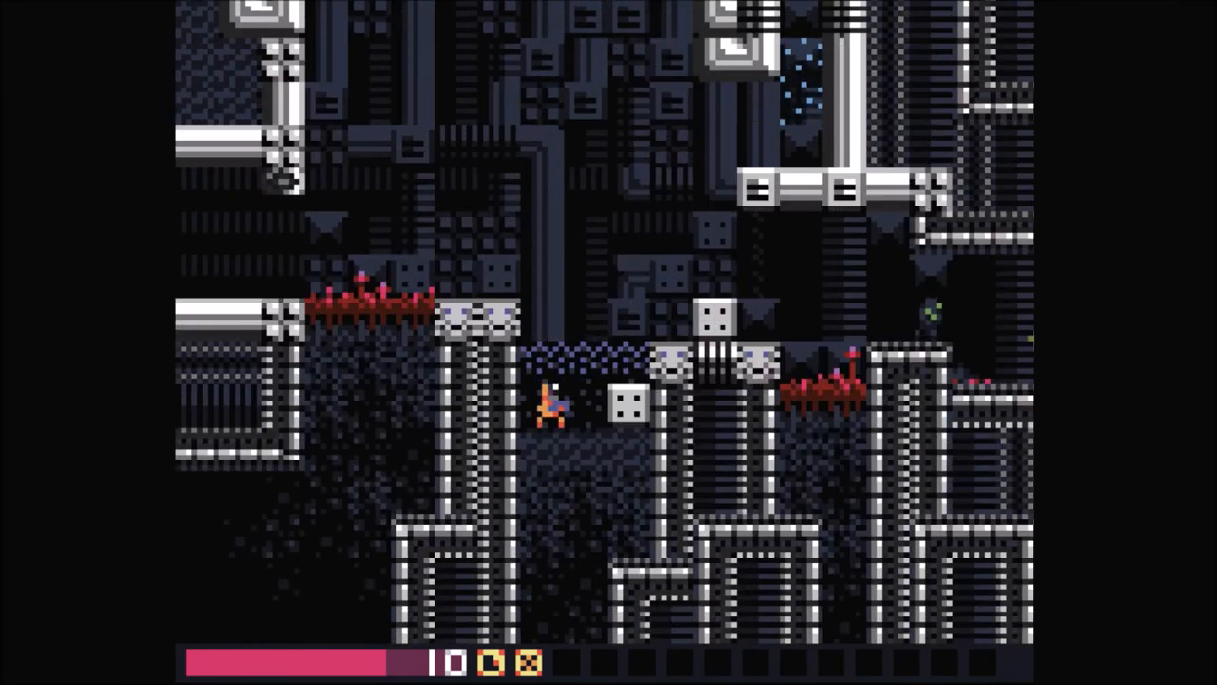
pyautogui.press('Up')
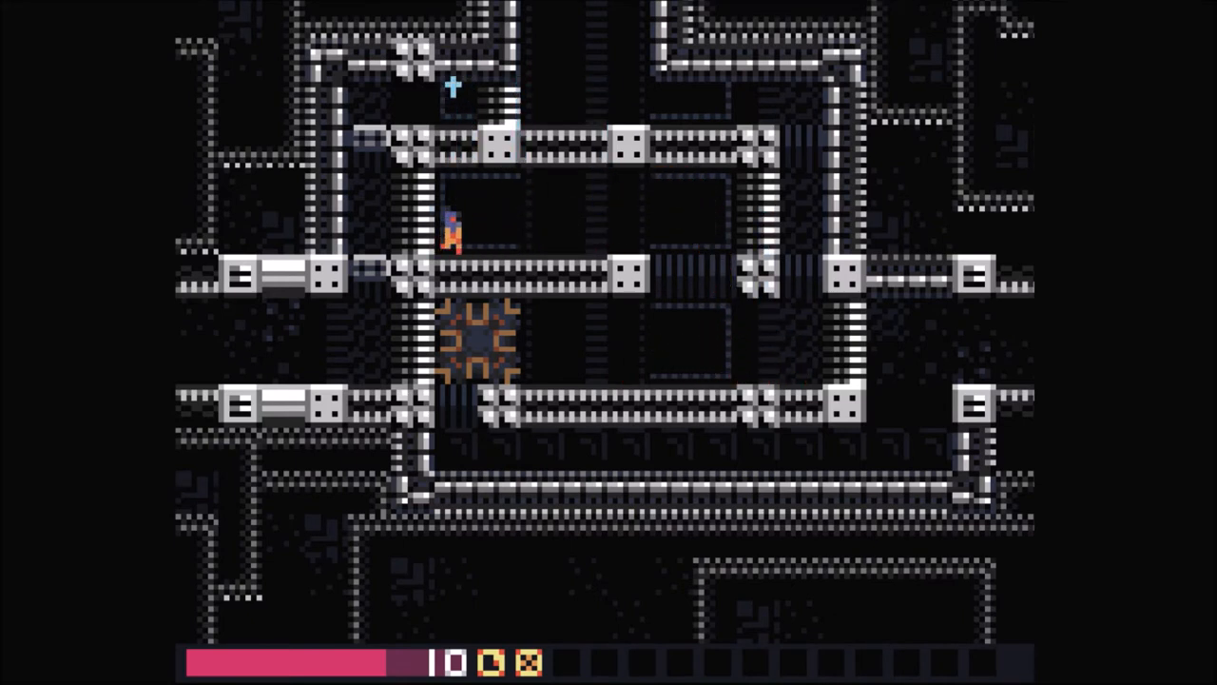
pyautogui.press('right')
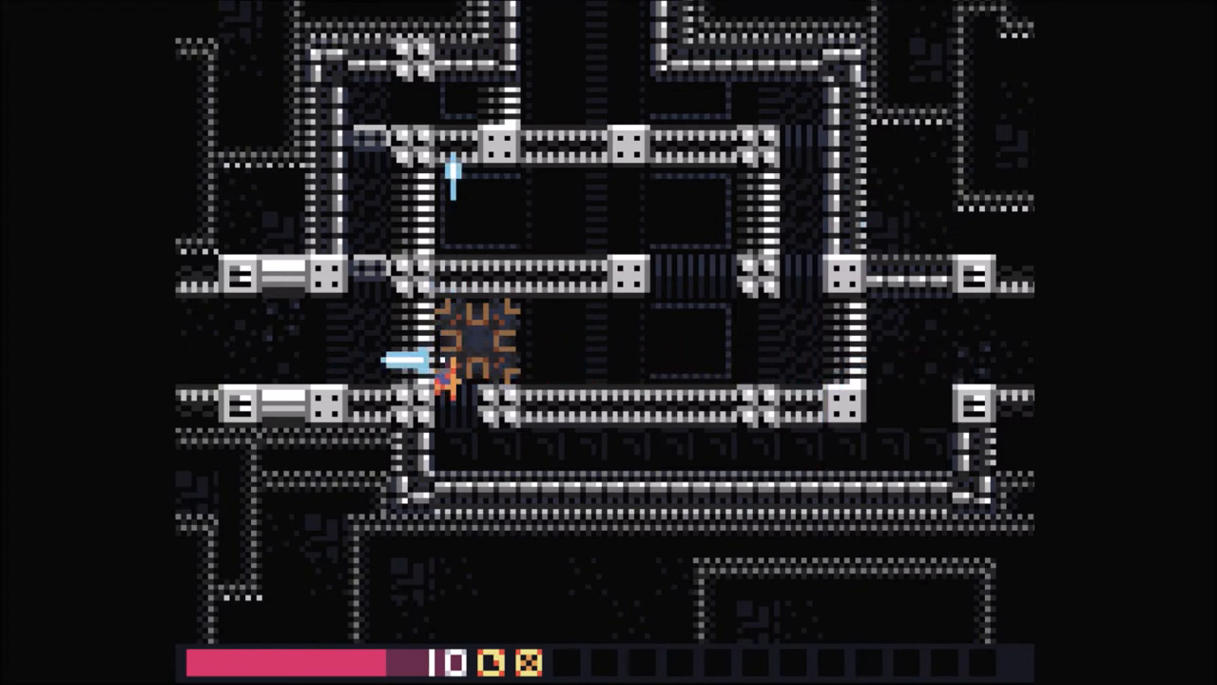
pyautogui.press('Right')
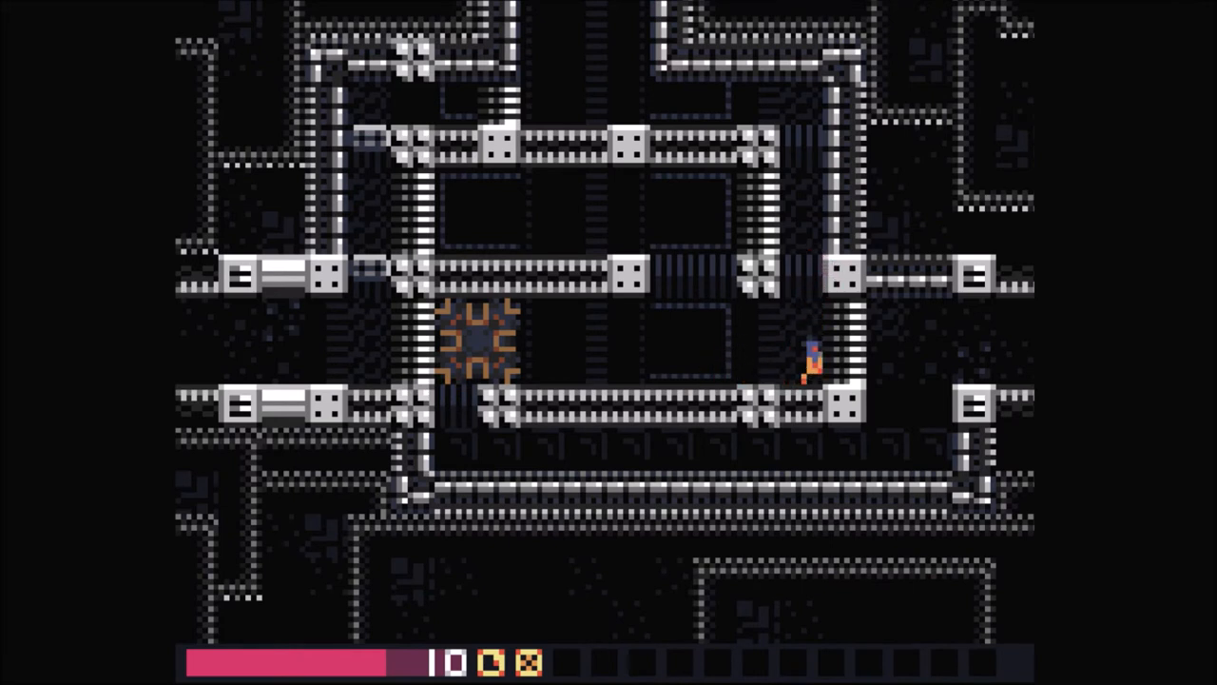
pyautogui.press('Left')
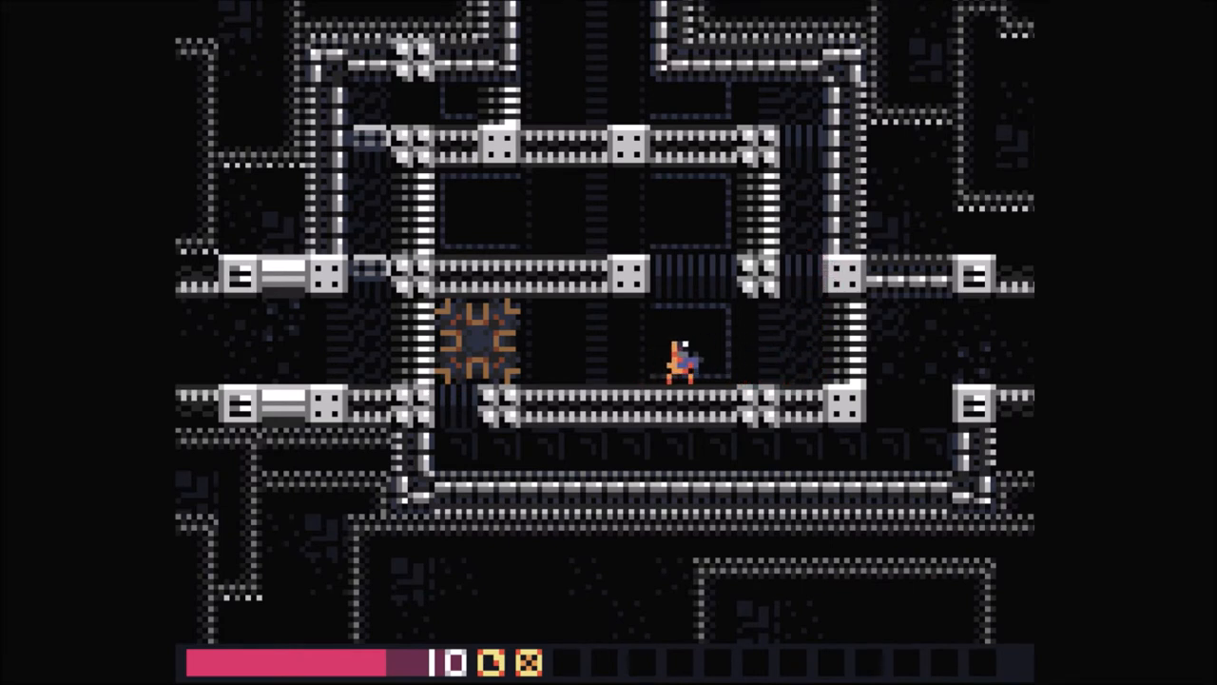
pyautogui.press('Right')
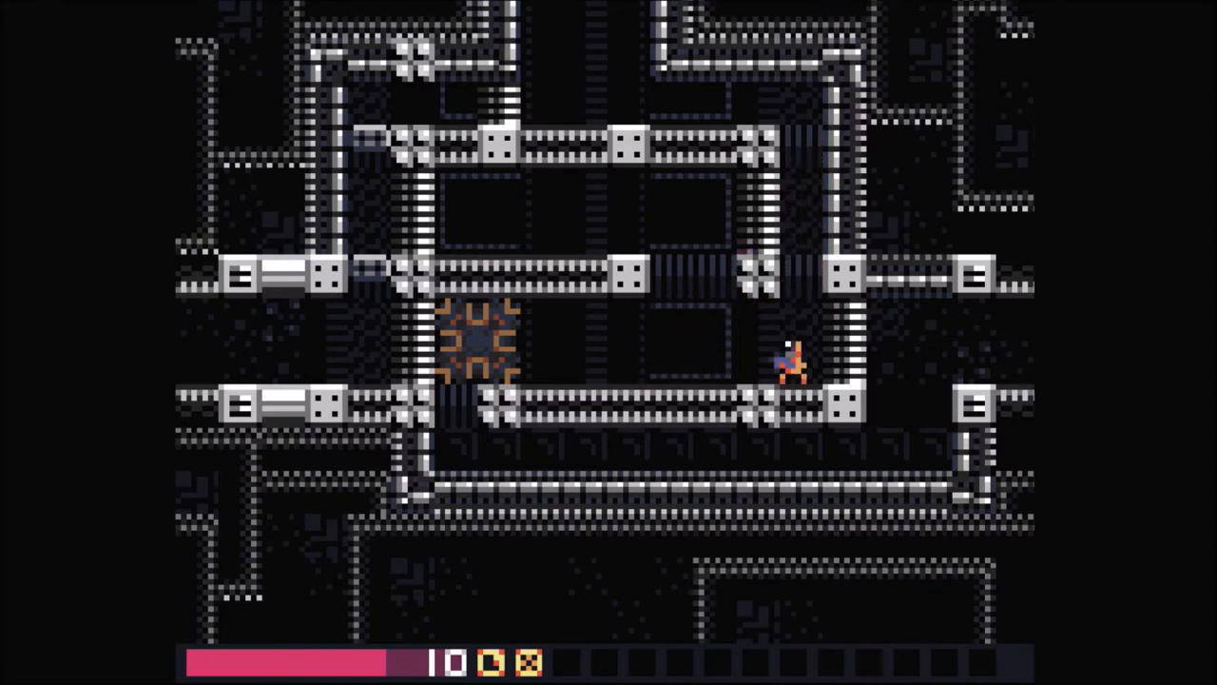
pyautogui.press('Left')
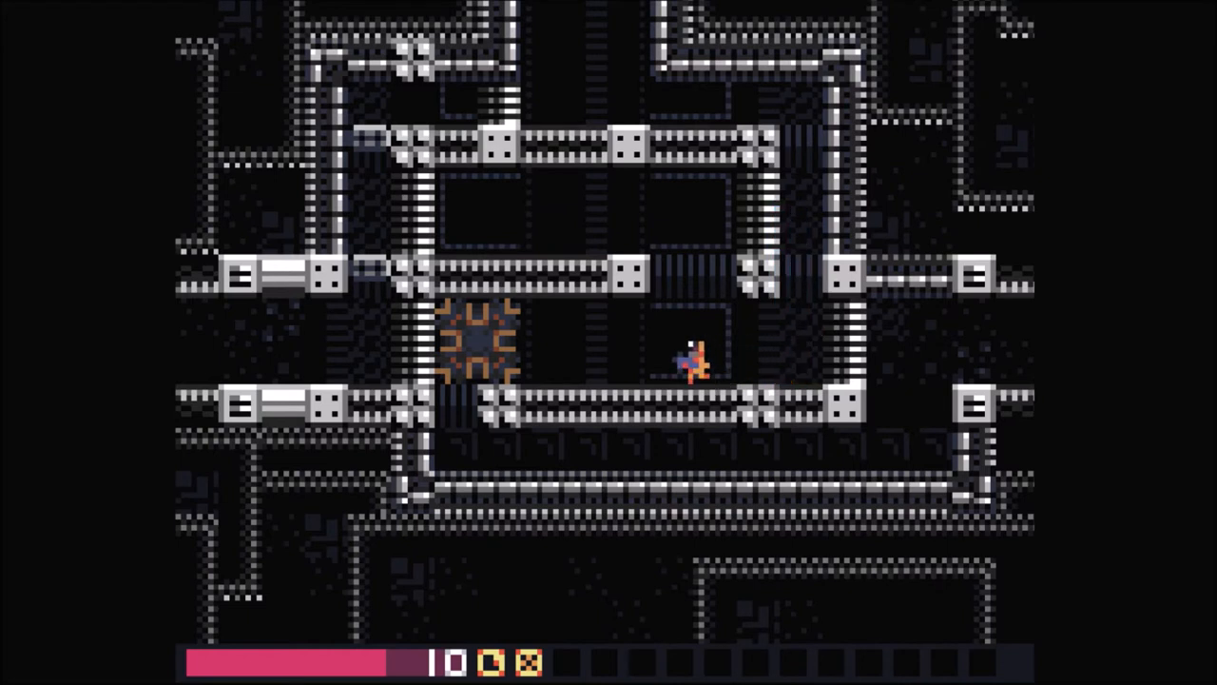
pyautogui.press('Left')
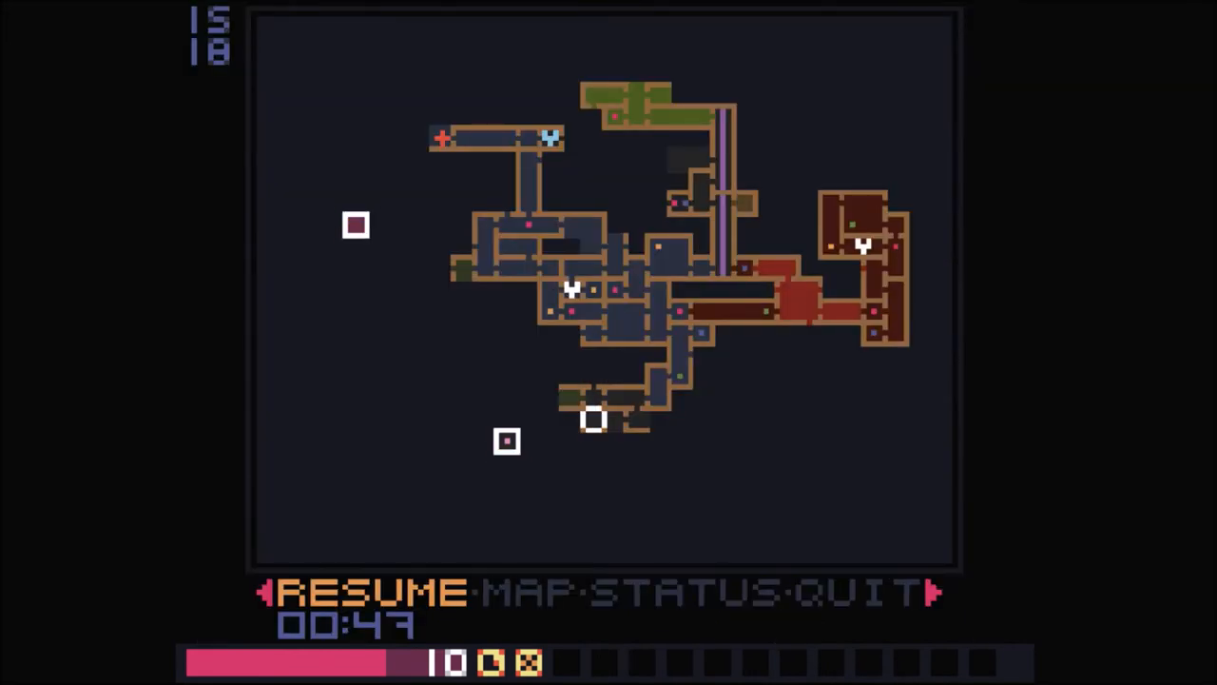
pyautogui.click(371, 592)
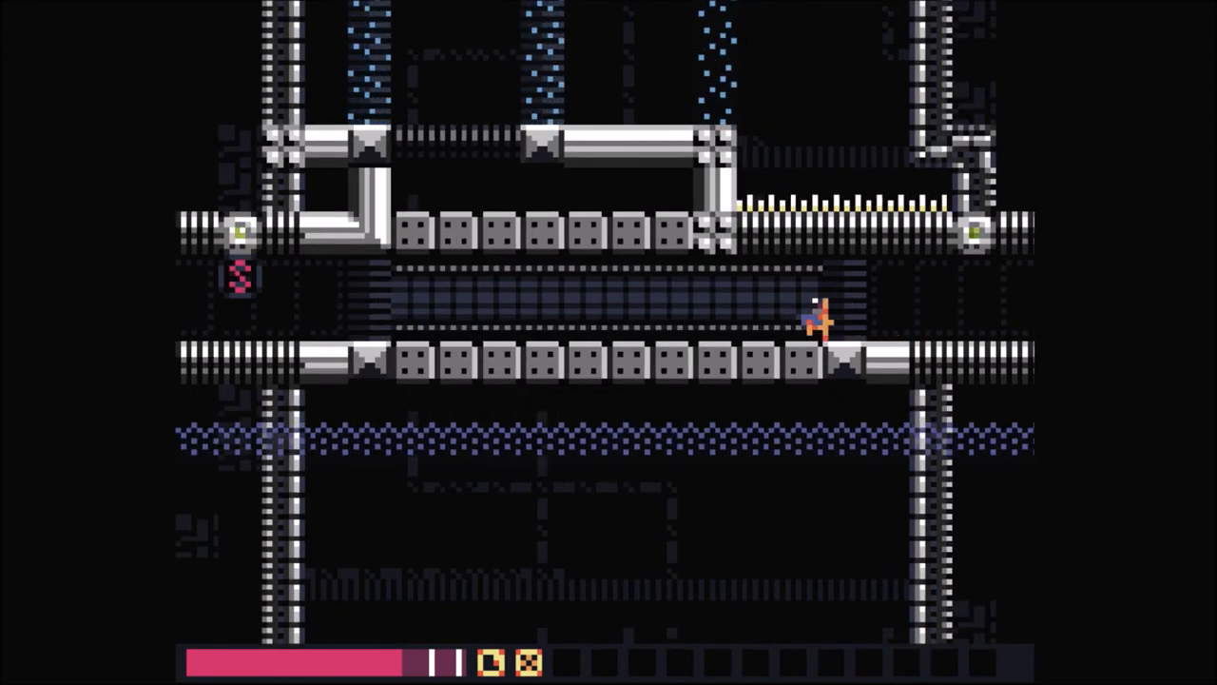
pyautogui.press('Left')
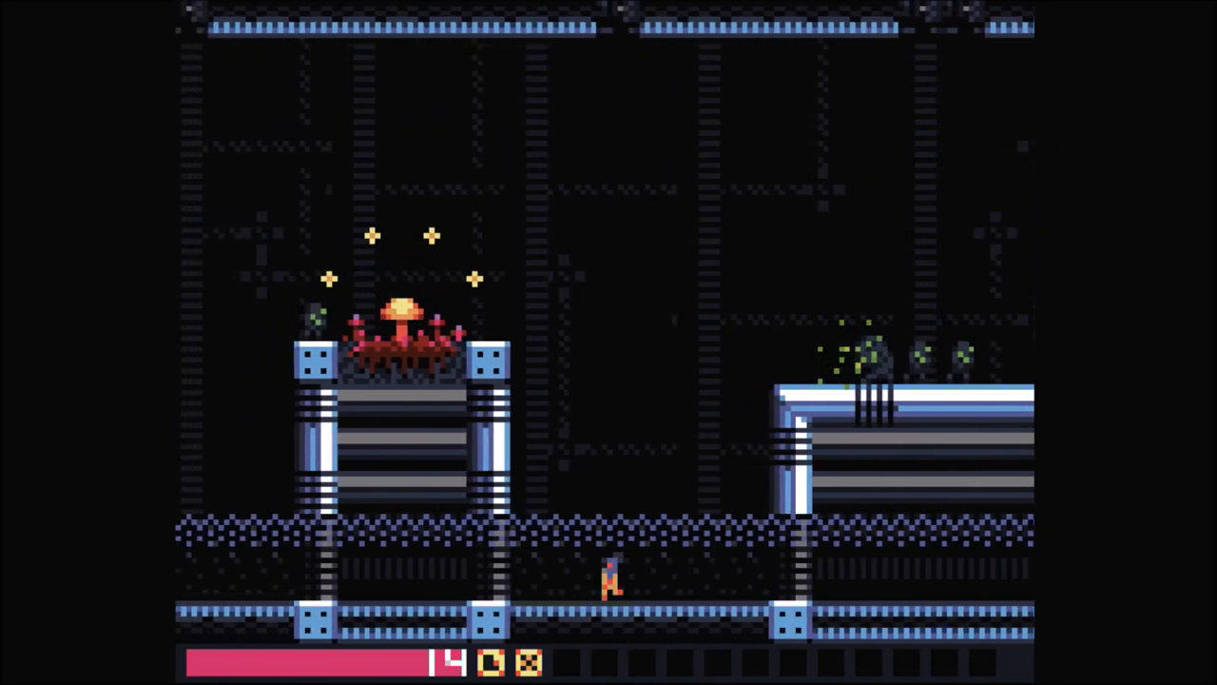
pyautogui.hscroll(3)
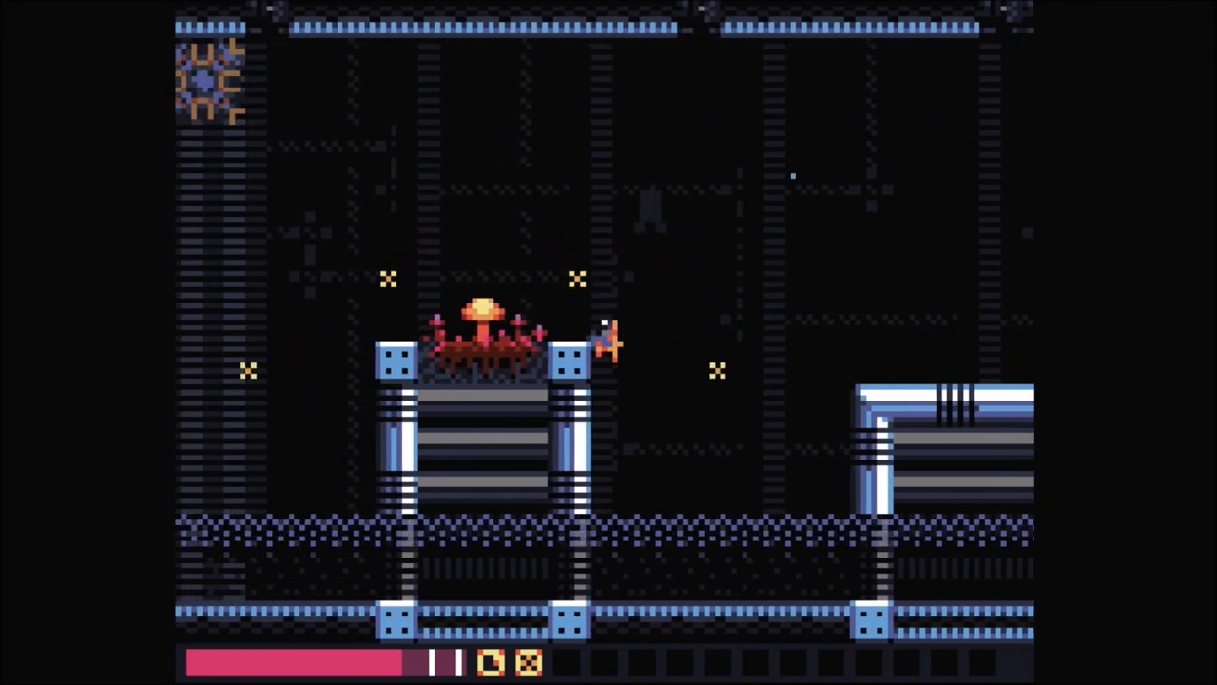
pyautogui.press('Right')
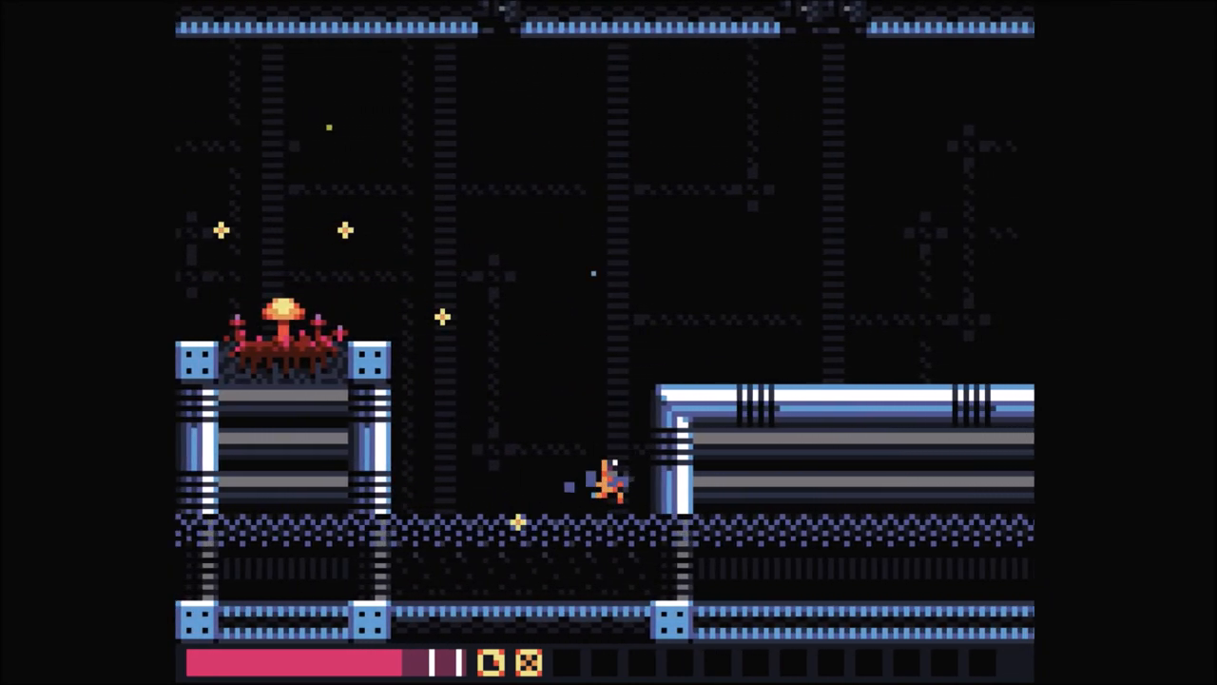